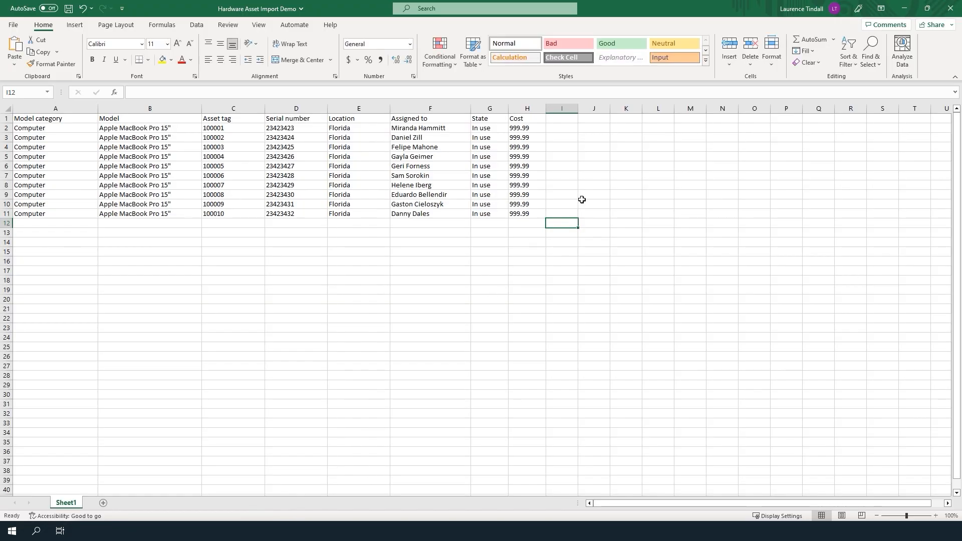
pyautogui.moveTo(571, 206)
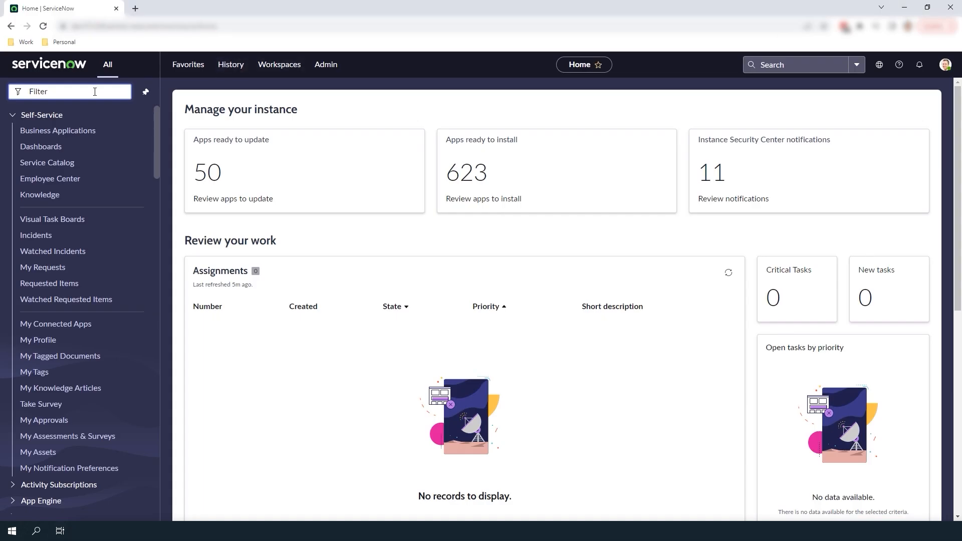
# Navigate to System Import Sets > Load Data via the navigator filter 'Load D'
pyautogui.write('Load D')
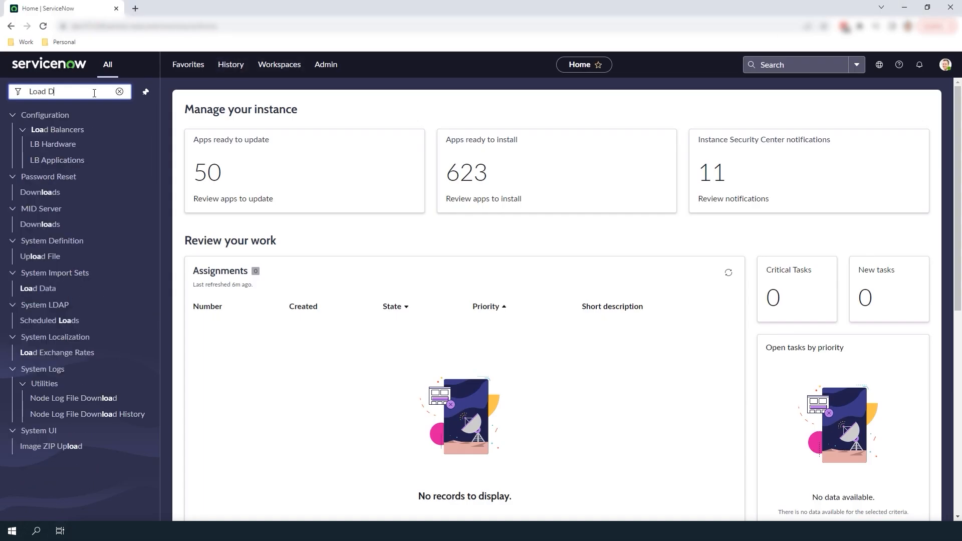
pyautogui.click(38, 288)
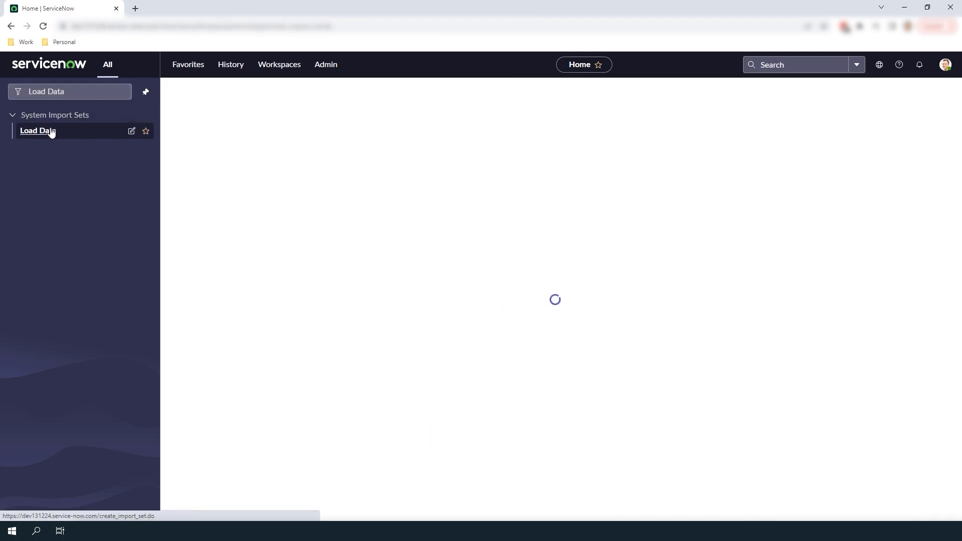
pyautogui.click(38, 130)
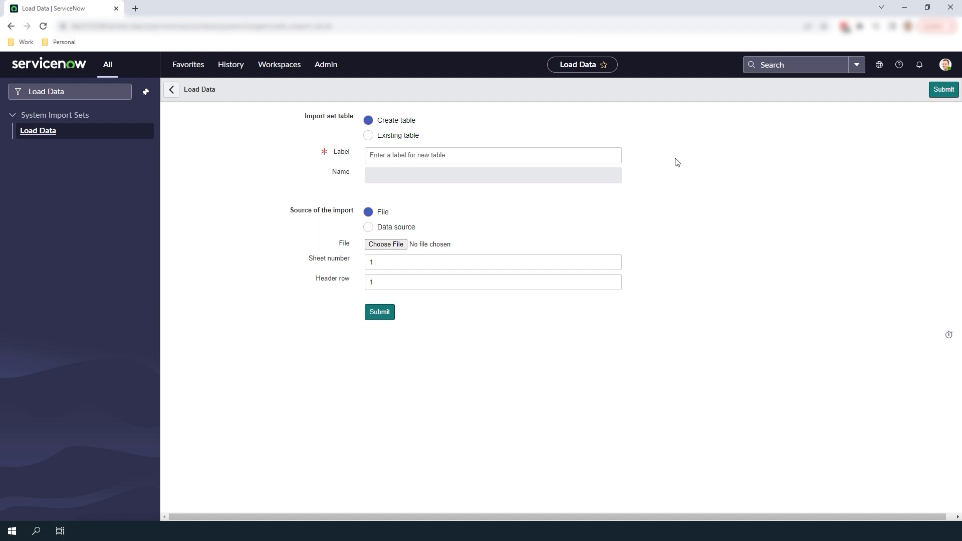
# Load Hardware Asset Import Demo.xlsx into a new Hardware Asset Import staging table
pyautogui.write('Hardware Asset Import')
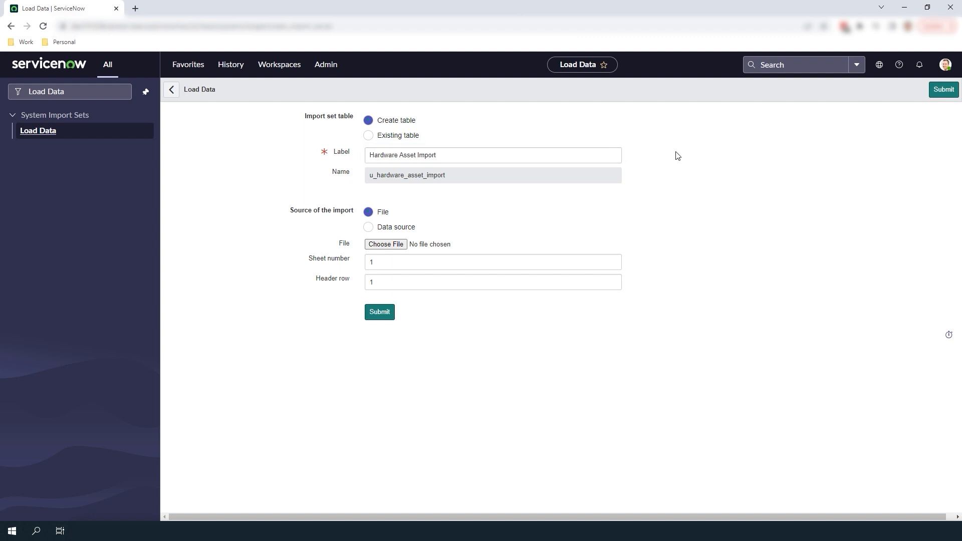
pyautogui.moveTo(403, 244)
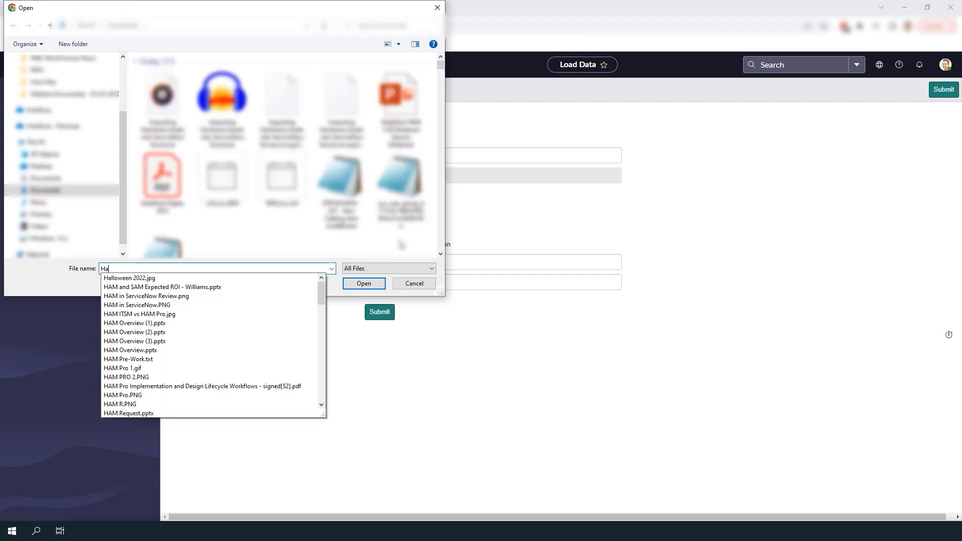
pyautogui.write('Hardware')
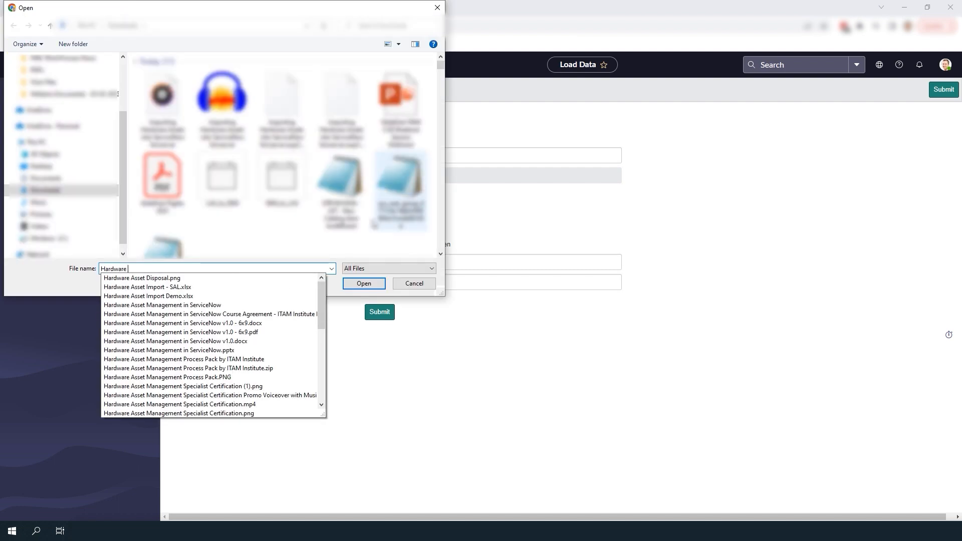
pyautogui.click(414, 283)
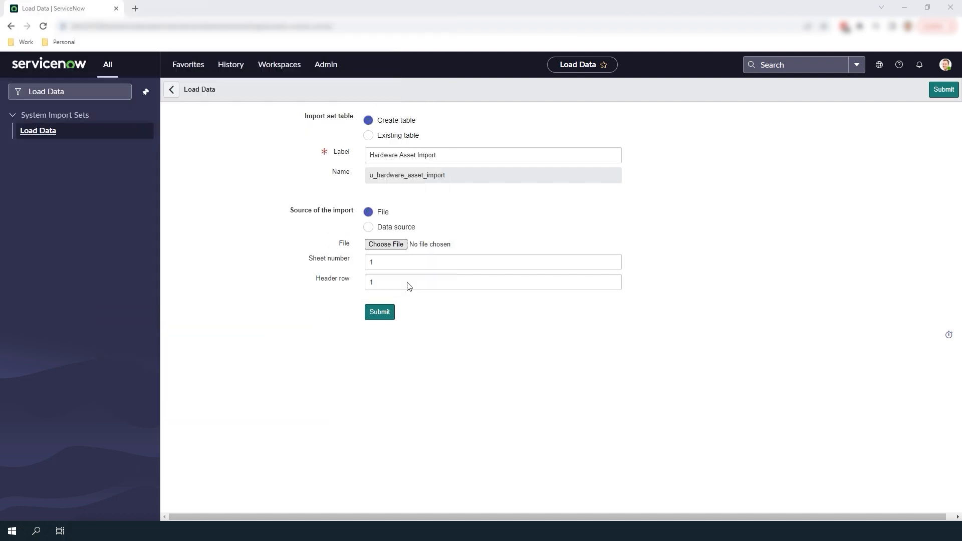
pyautogui.click(385, 244)
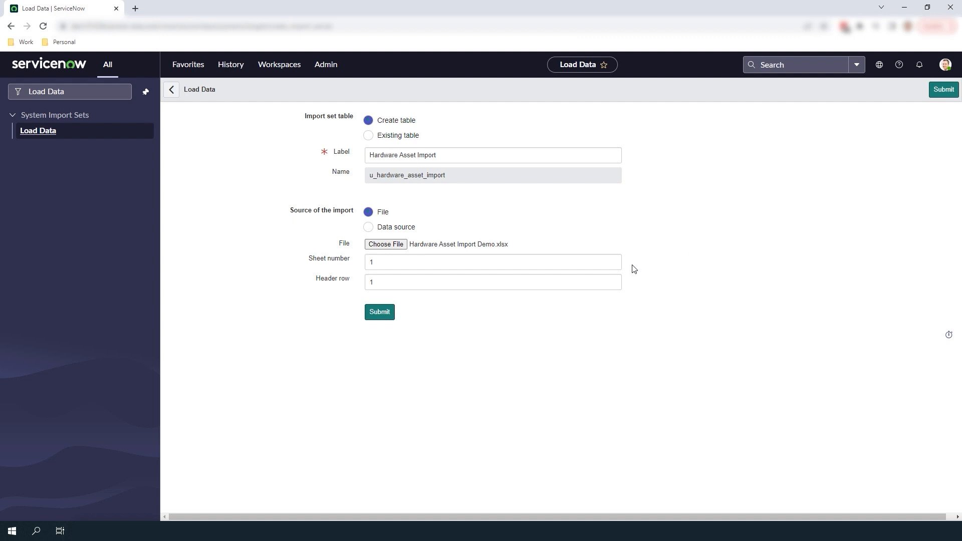
pyautogui.click(379, 311)
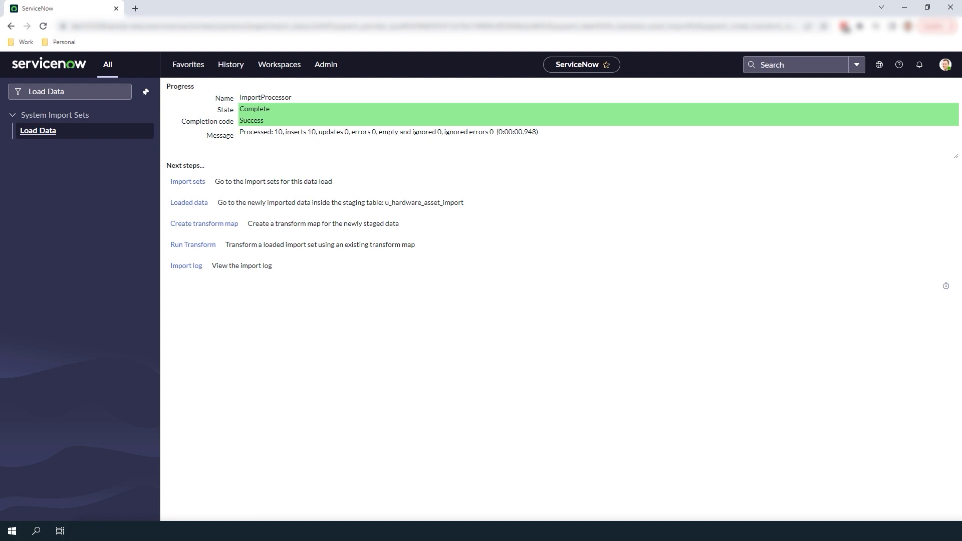
pyautogui.click(203, 223)
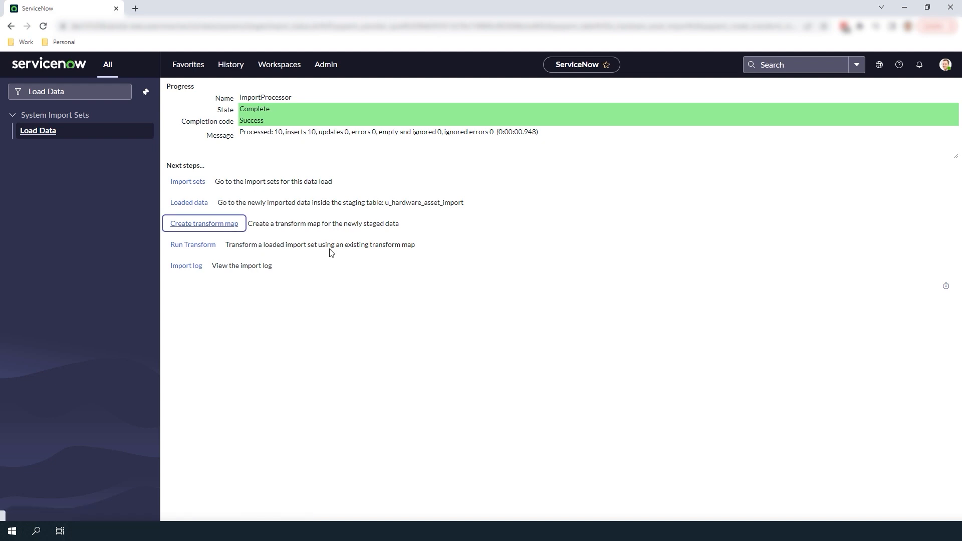
# Create transform map 'Hardware Asset Import' targeting Hardware [alm_hardware] and submit it
pyautogui.click(204, 223)
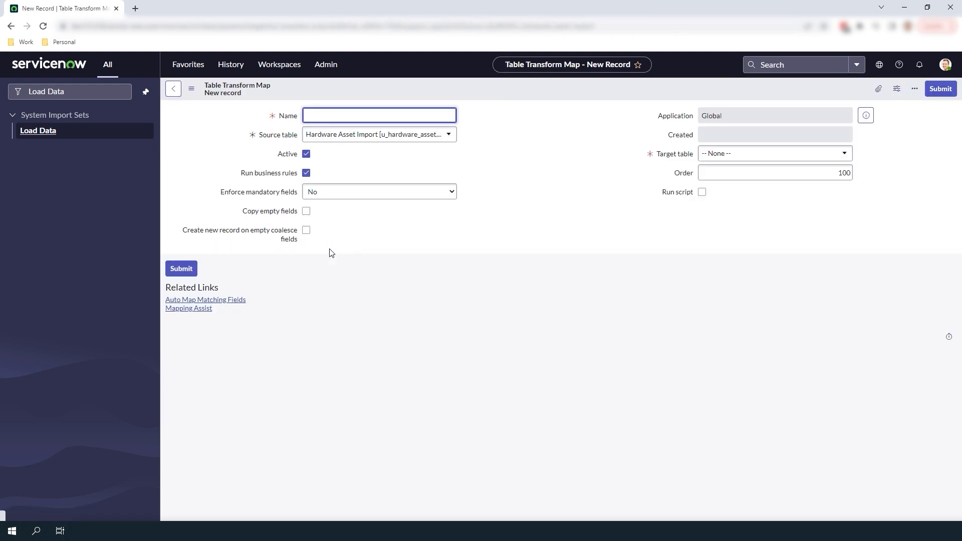
pyautogui.moveTo(325, 260)
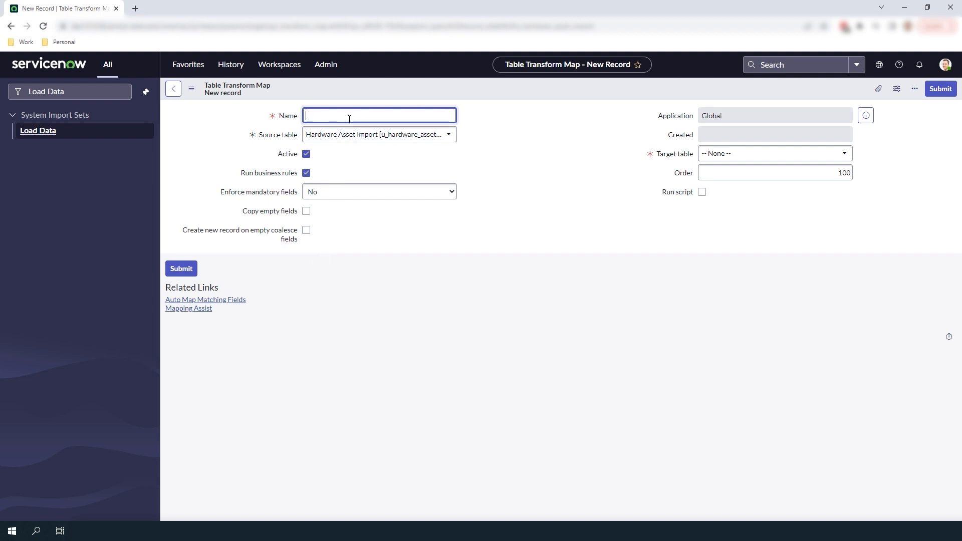
pyautogui.write('Hardware Asset Import')
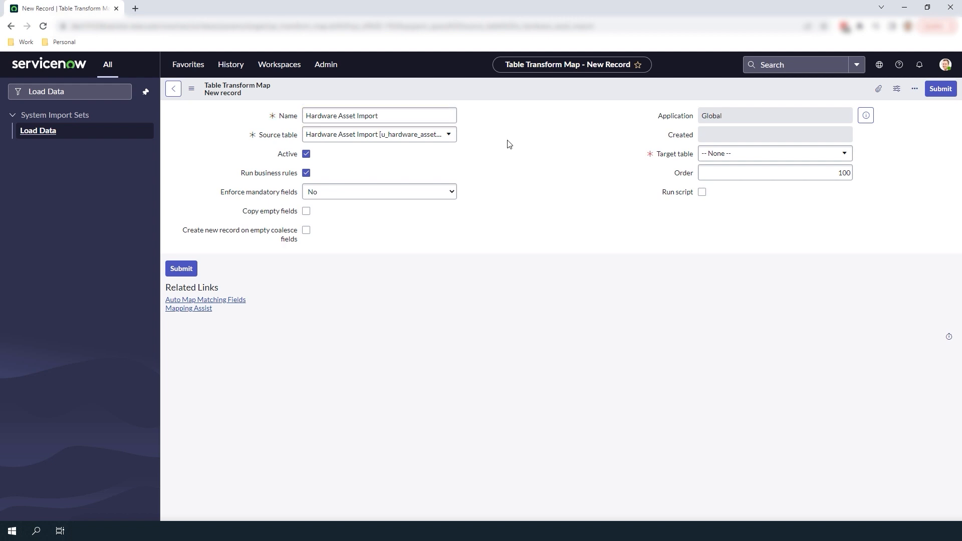
pyautogui.click(774, 153)
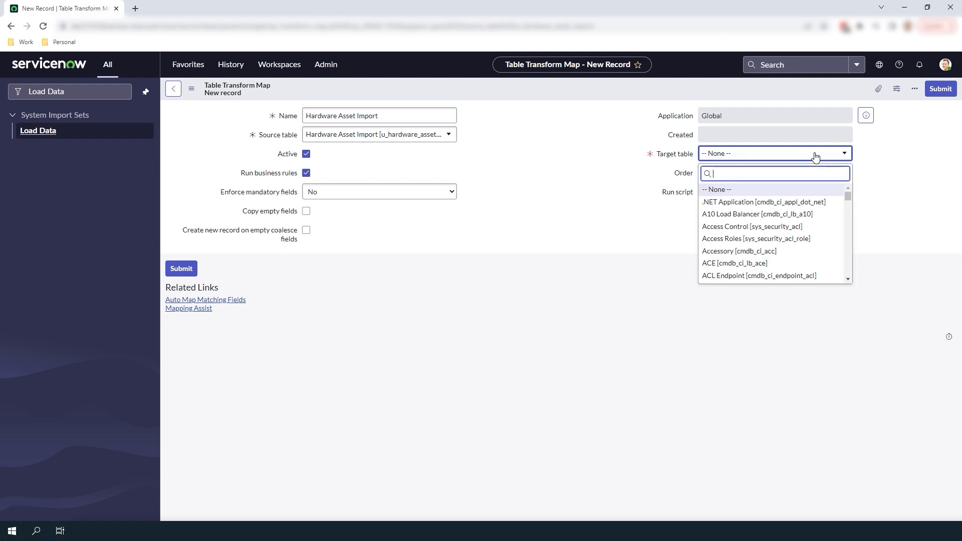
pyautogui.click(737, 153)
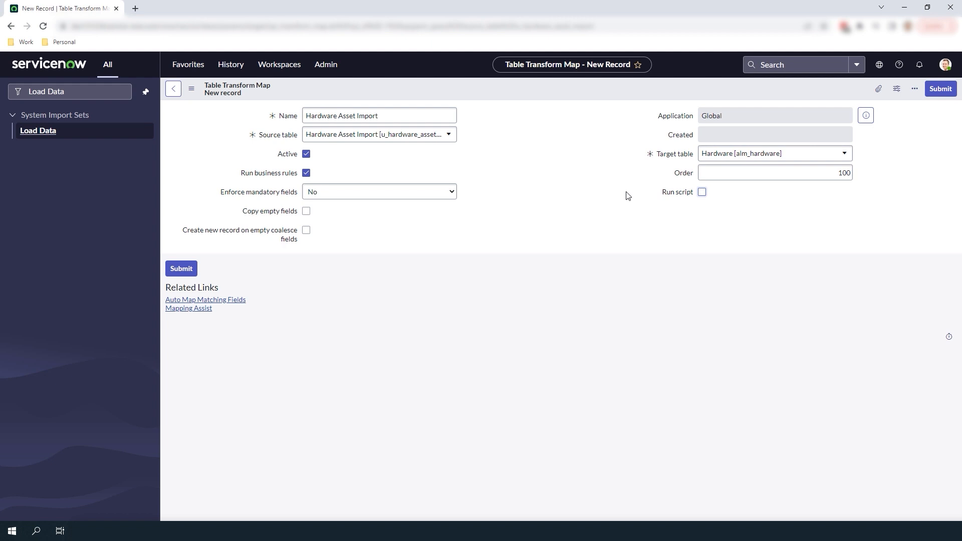
pyautogui.moveTo(573, 91)
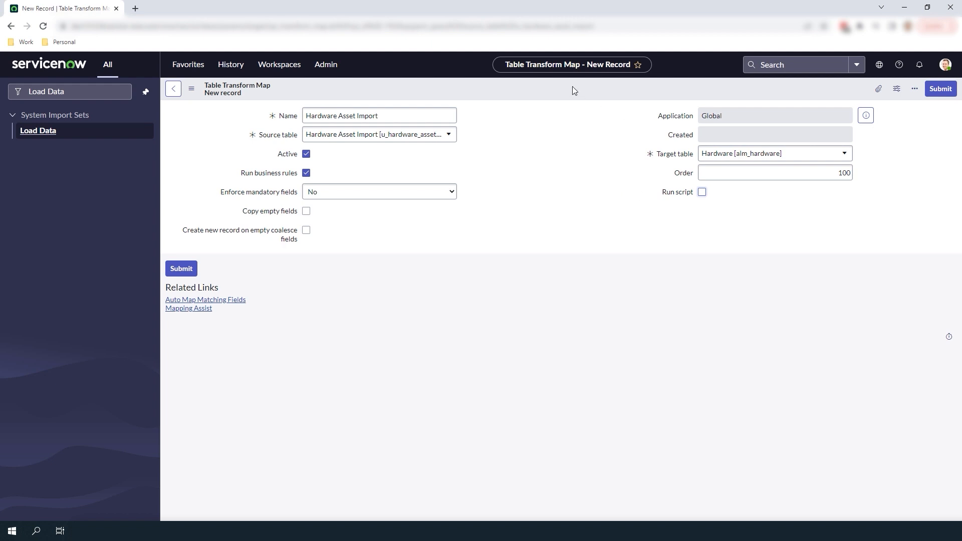
pyautogui.click(182, 269)
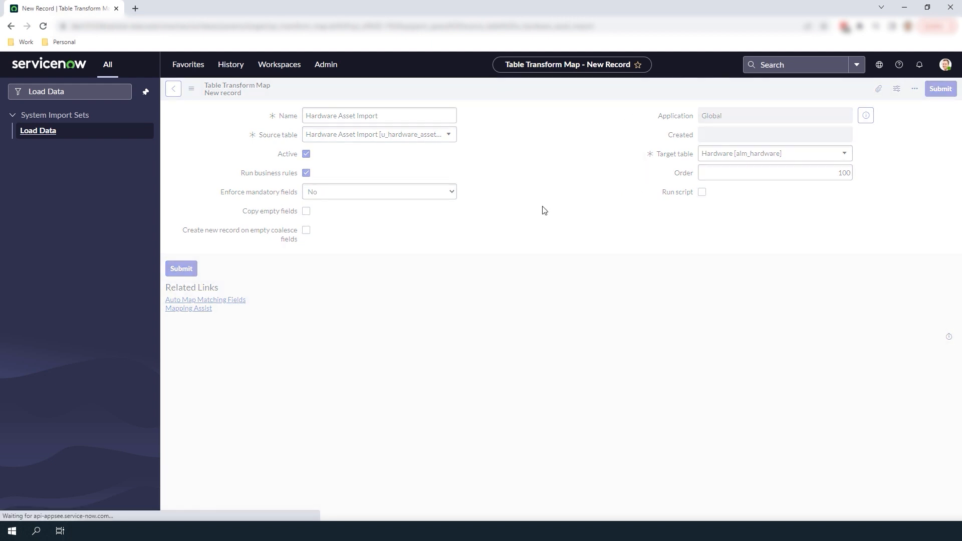
pyautogui.click(180, 269)
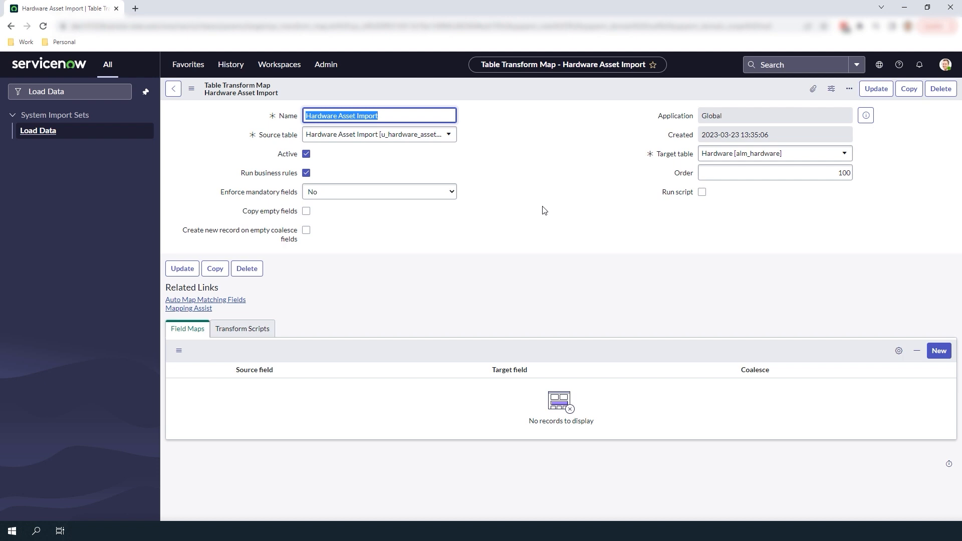
pyautogui.moveTo(189, 307)
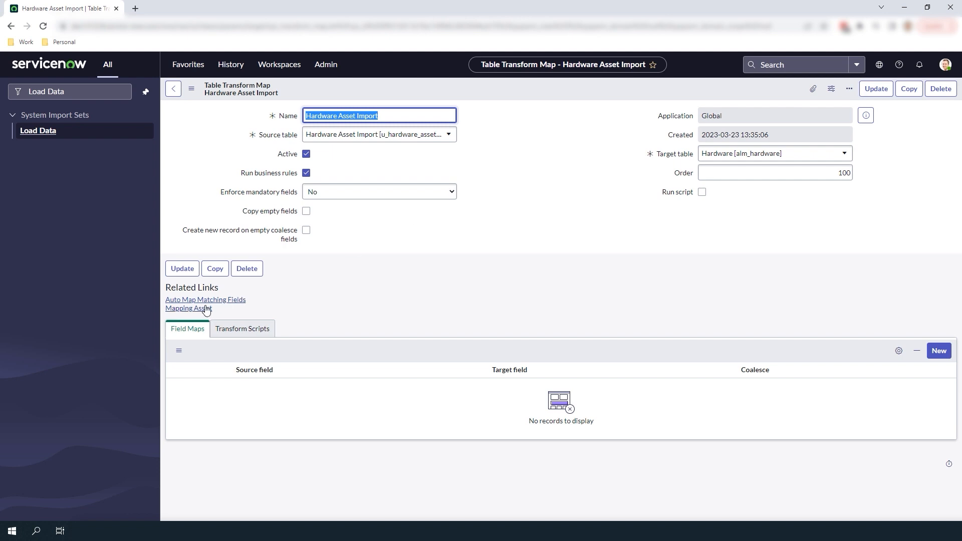
# Map the eight staging fields to their matching Hardware fields in Mapping Assist and save
pyautogui.click(188, 308)
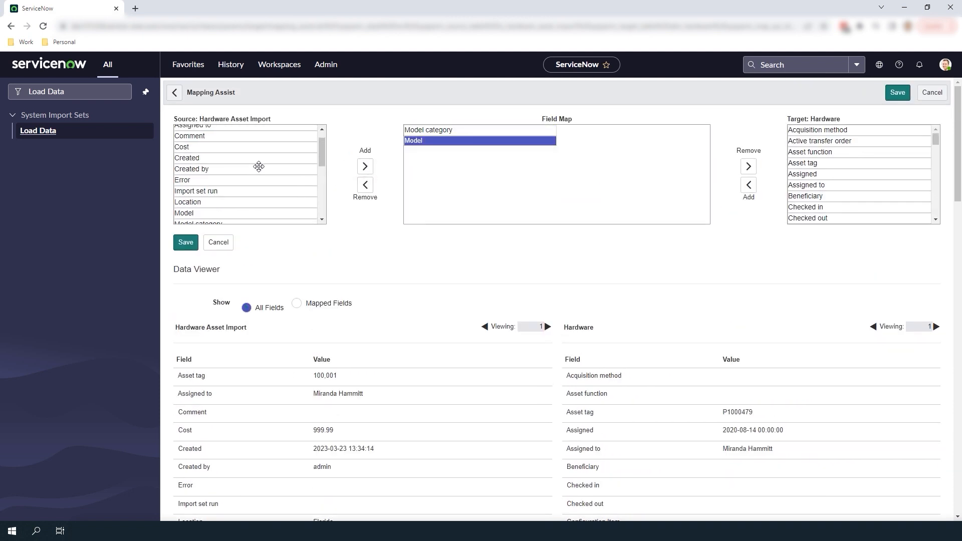
pyautogui.click(365, 166)
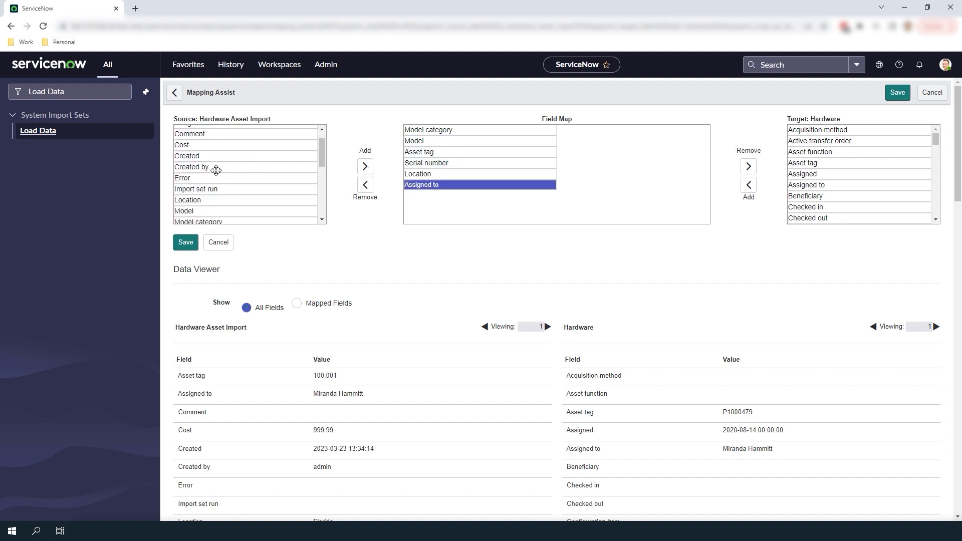
pyautogui.click(365, 167)
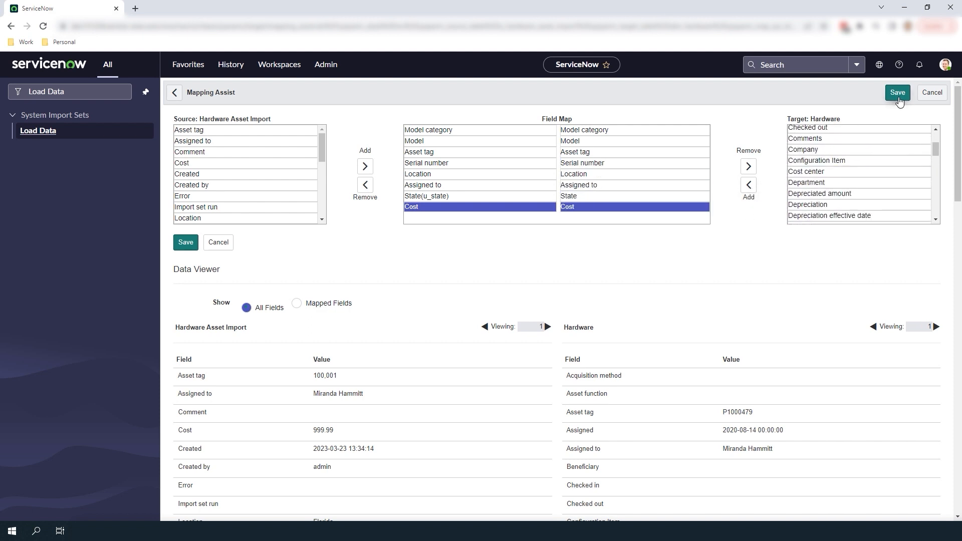
pyautogui.click(895, 92)
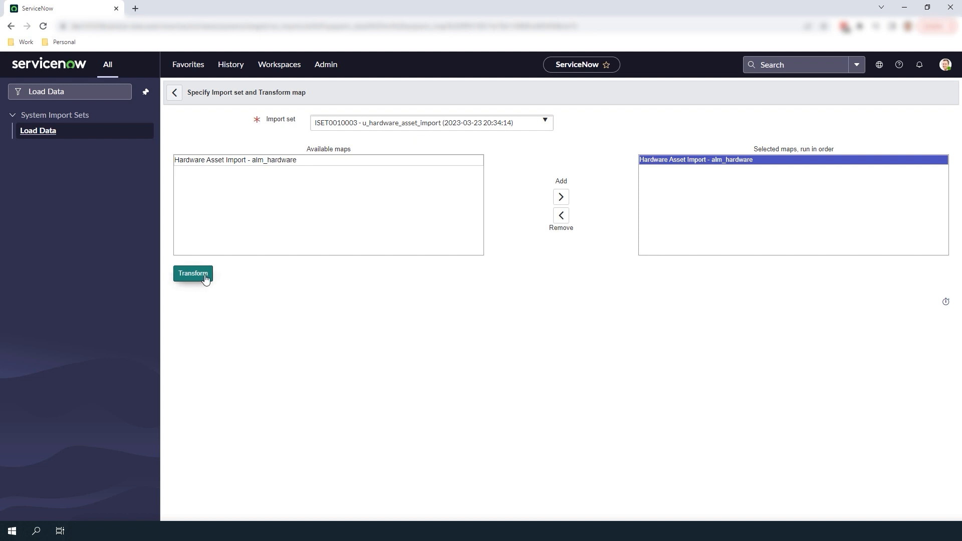
# Run the transform on import set ISET0010003, then navigate to Hardware Assets
pyautogui.click(192, 273)
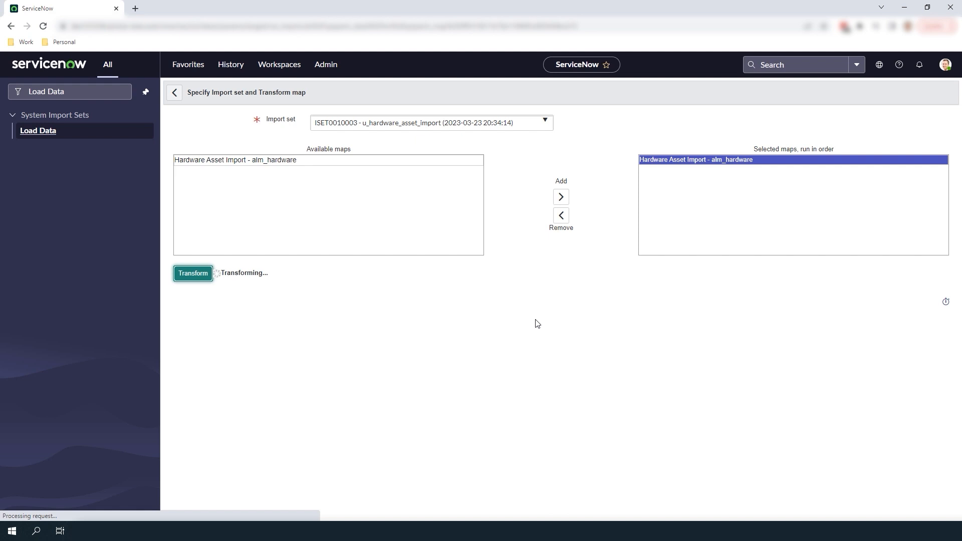
pyautogui.click(192, 273)
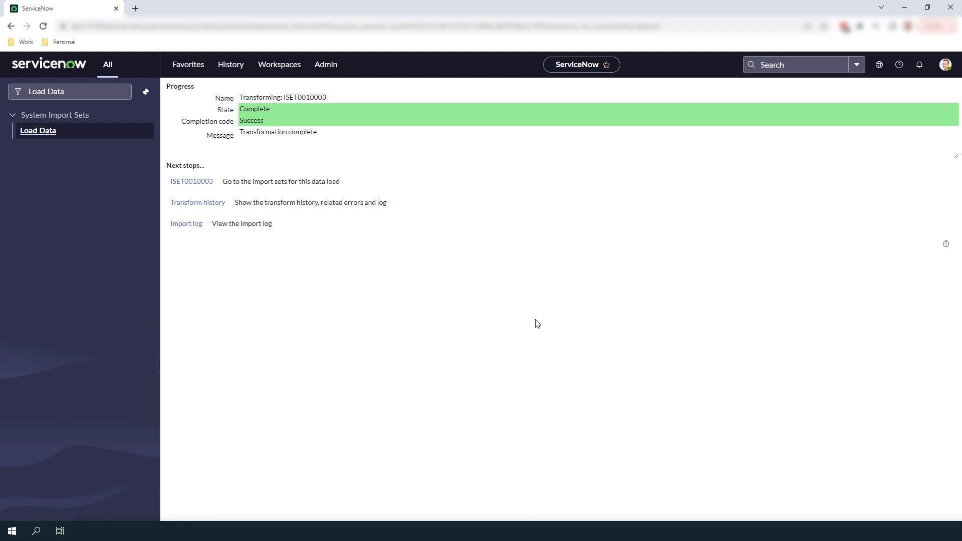
pyautogui.click(69, 91)
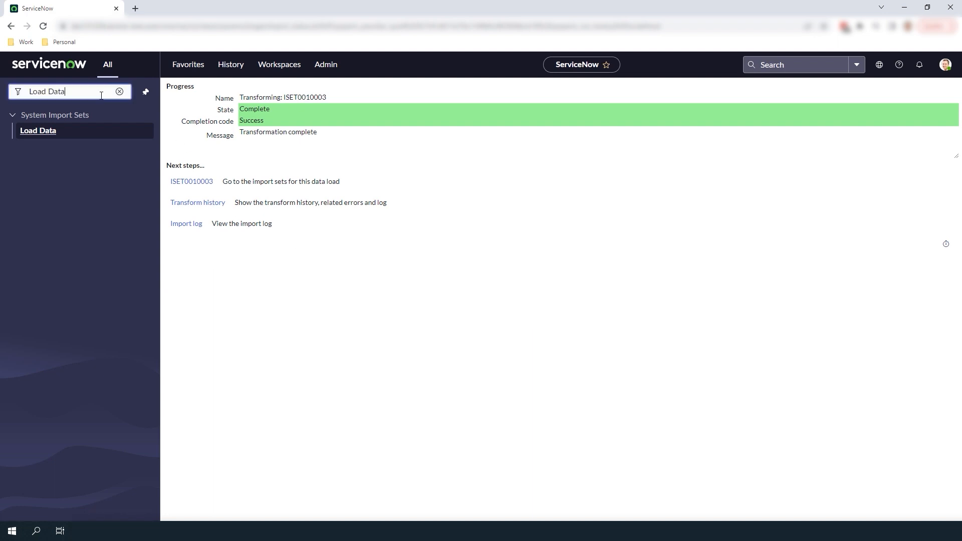
pyautogui.click(120, 92)
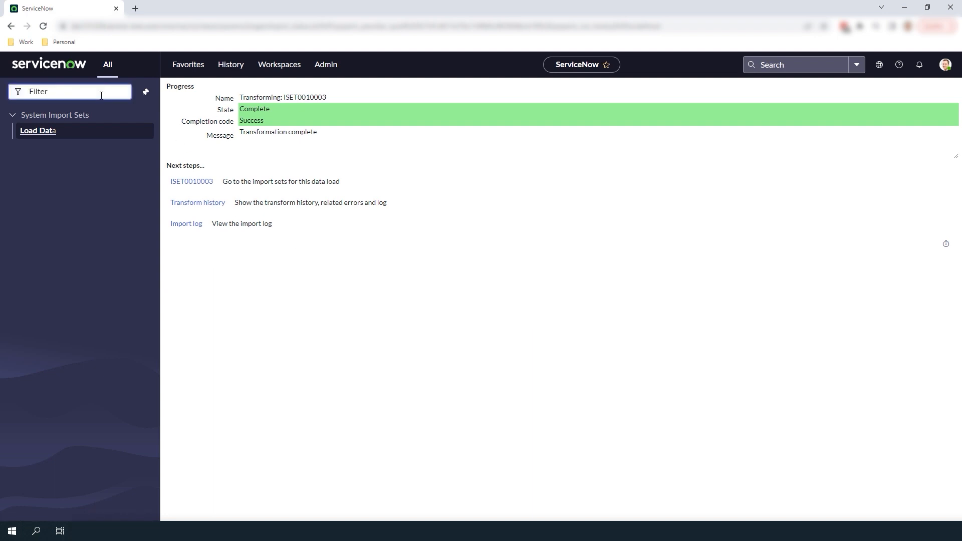
pyautogui.write('Hardware Assets')
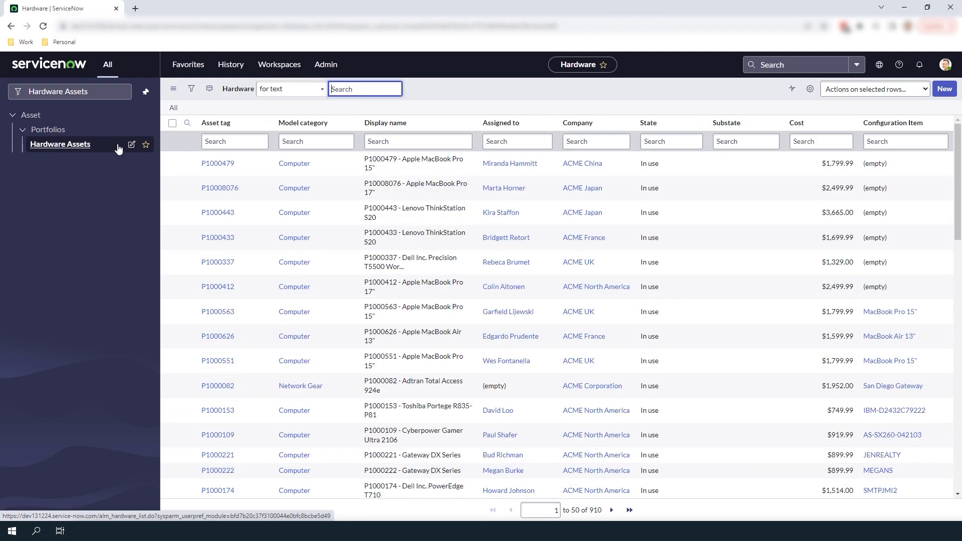
# Filter the Hardware list to Created on Today, showing the ten MacBook Pro assets
pyautogui.click(191, 88)
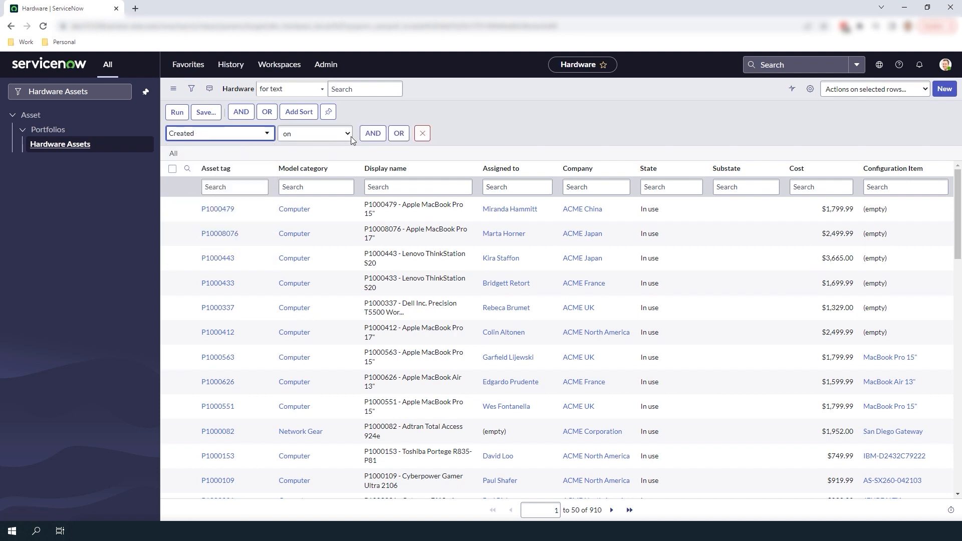
pyautogui.click(178, 111)
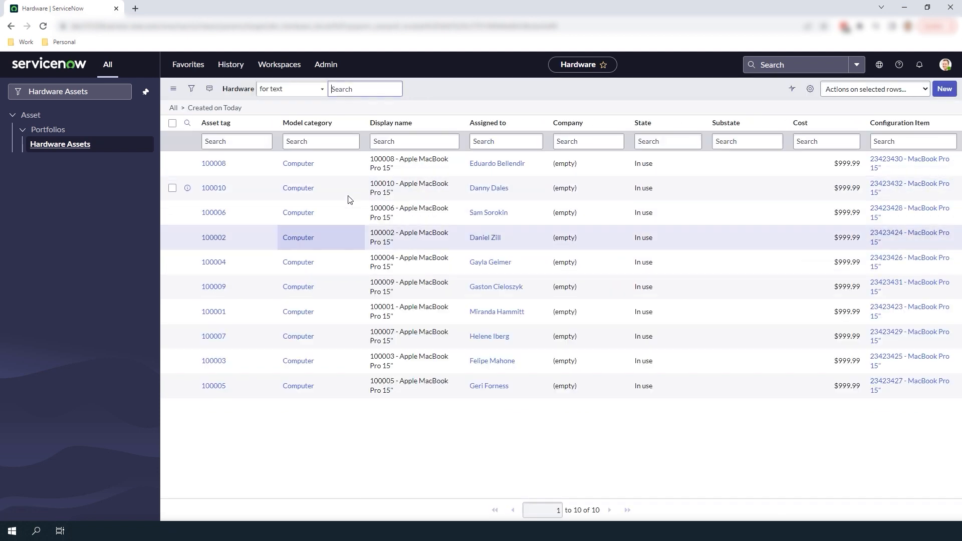